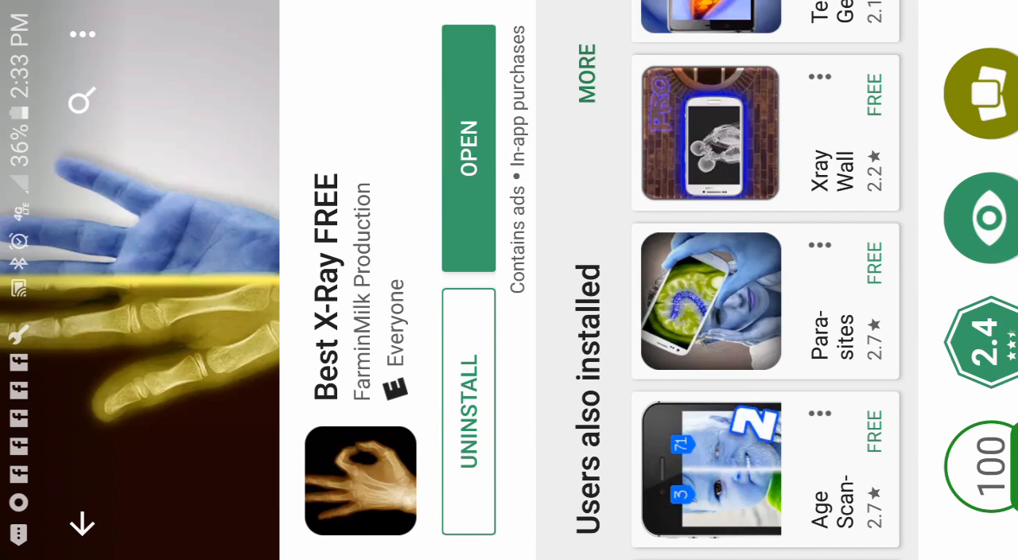
# Launch Best X-Ray FREE from its Play Store page to reach the Unity splash screen.
pyautogui.click(468, 151)
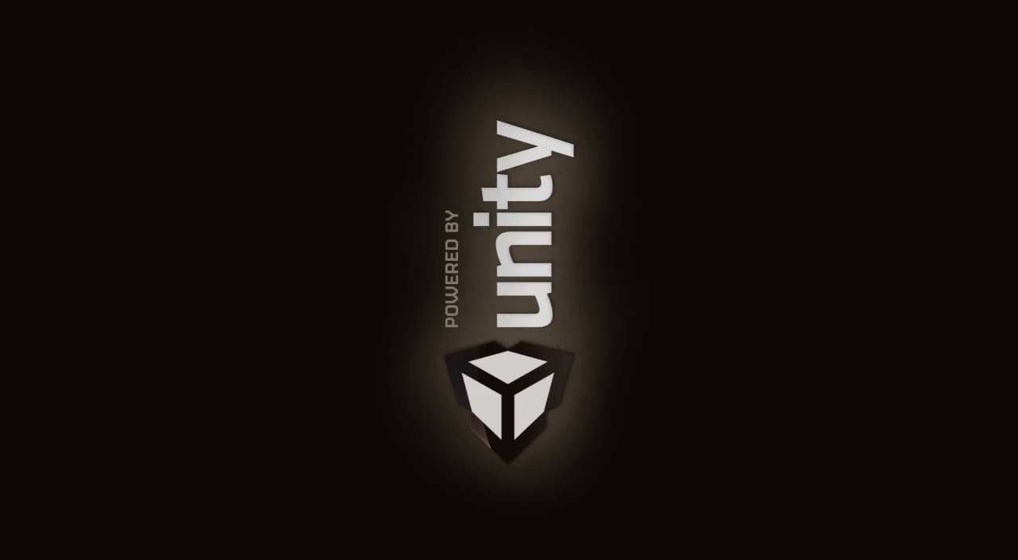